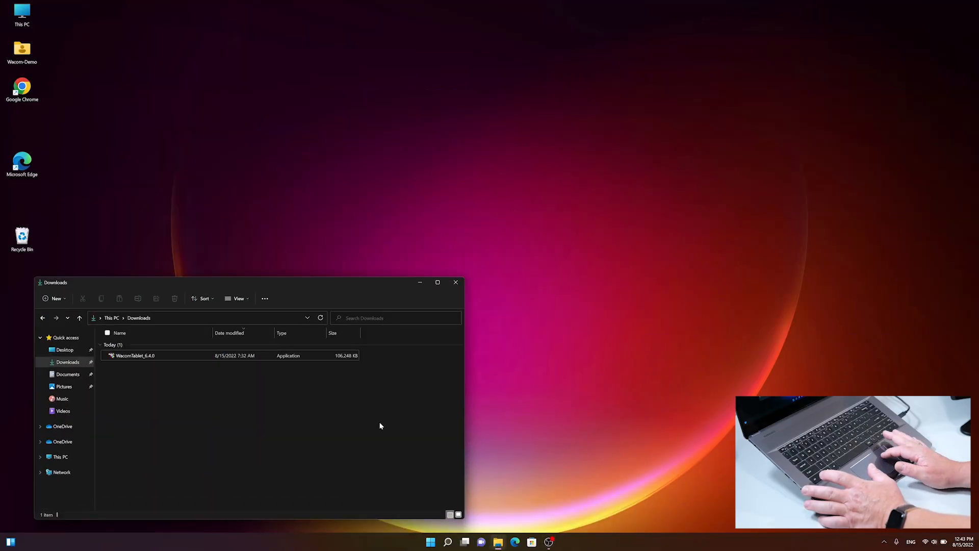
- Run the WacomTablet_6.4.0 installer from the Downloads folder
{"action": "left_click", "coordinate": [134, 356]}
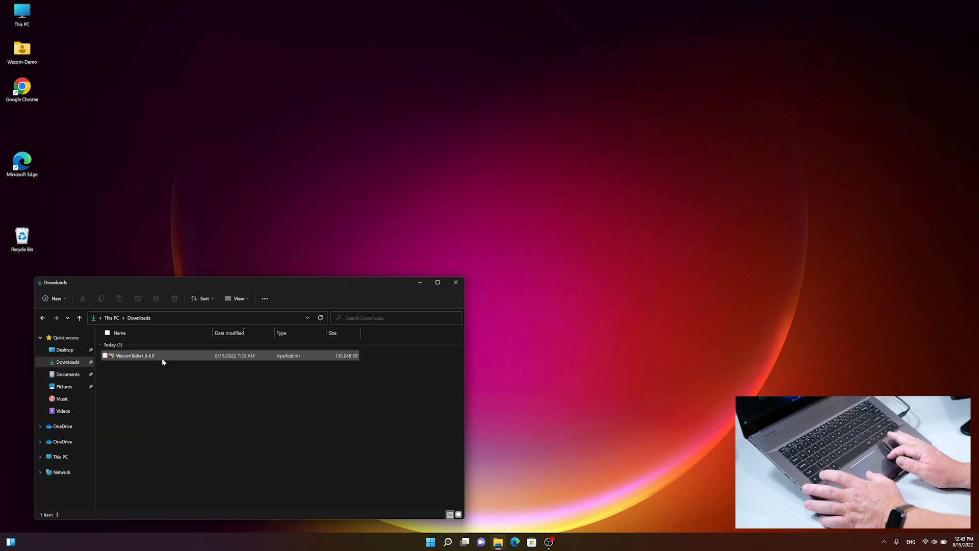
{"action": "mouse_move", "coordinate": [170, 357]}
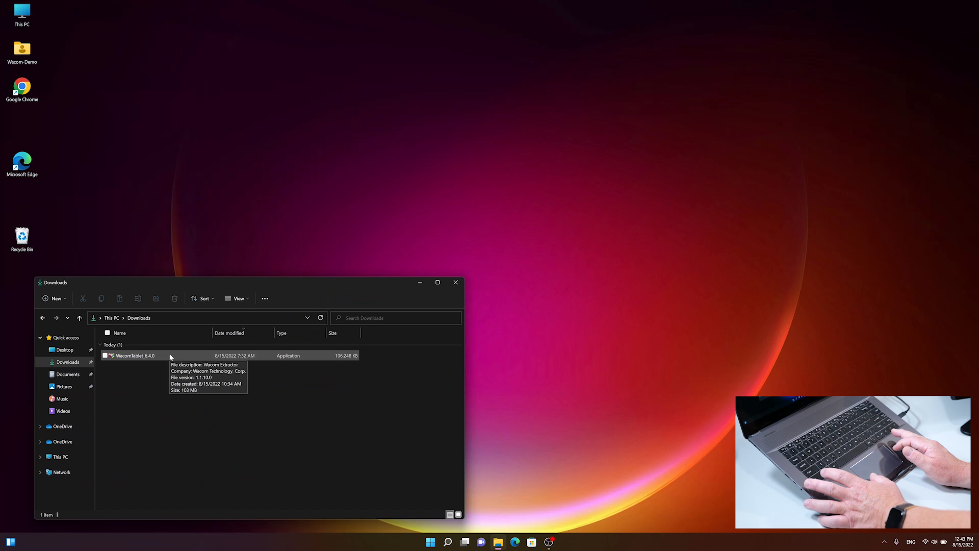
{"action": "left_click", "coordinate": [136, 355]}
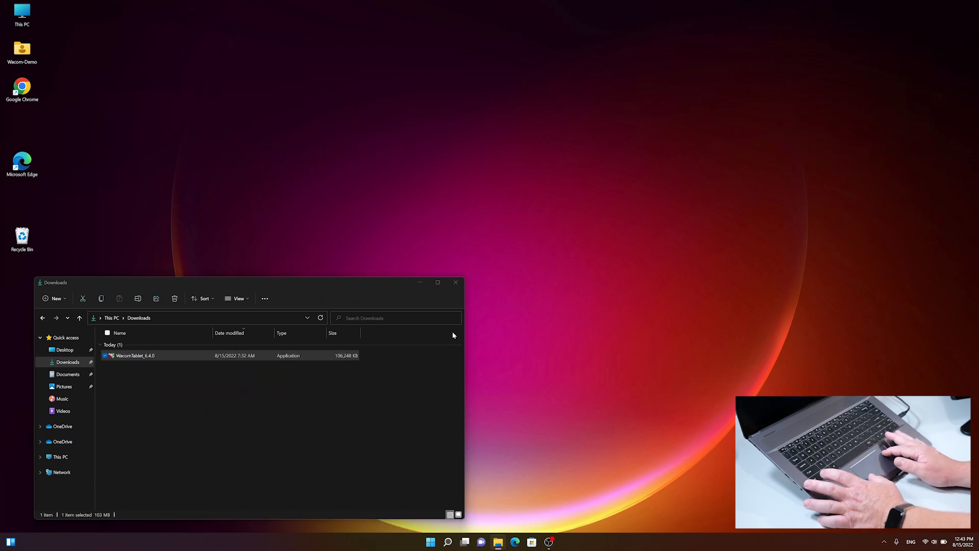
{"action": "double_click", "coordinate": [135, 355]}
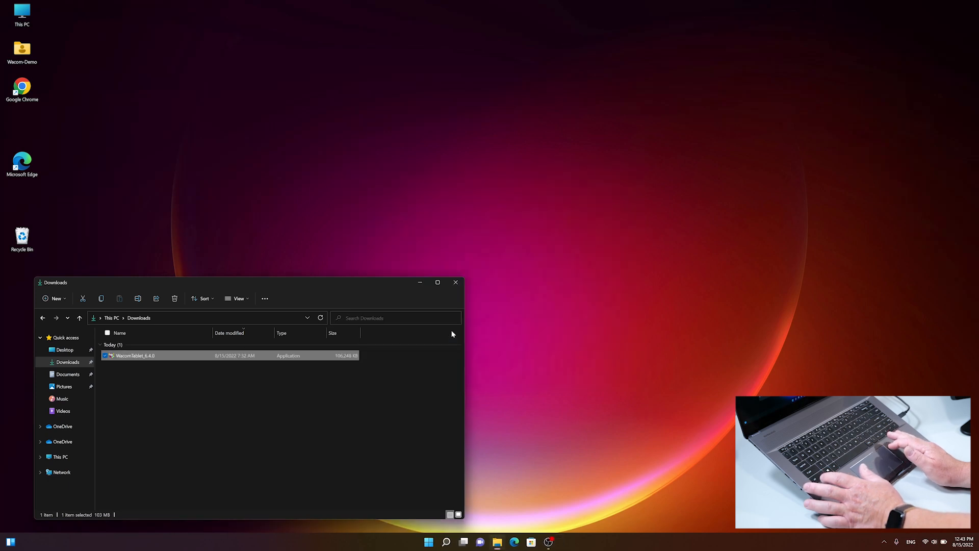
- Accept the Wacom license agreement and install the pen tablet driver
{"action": "double_click", "coordinate": [135, 356]}
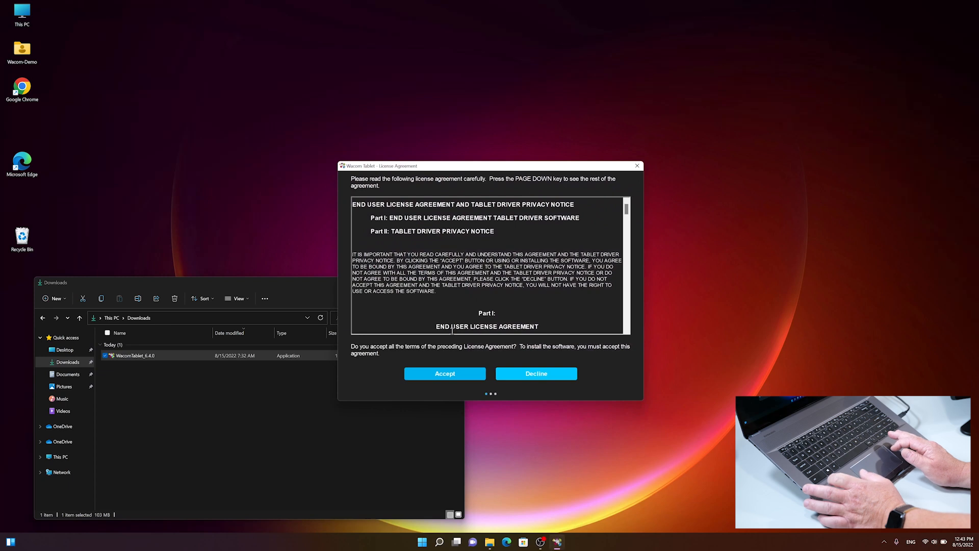
{"action": "mouse_move", "coordinate": [481, 354]}
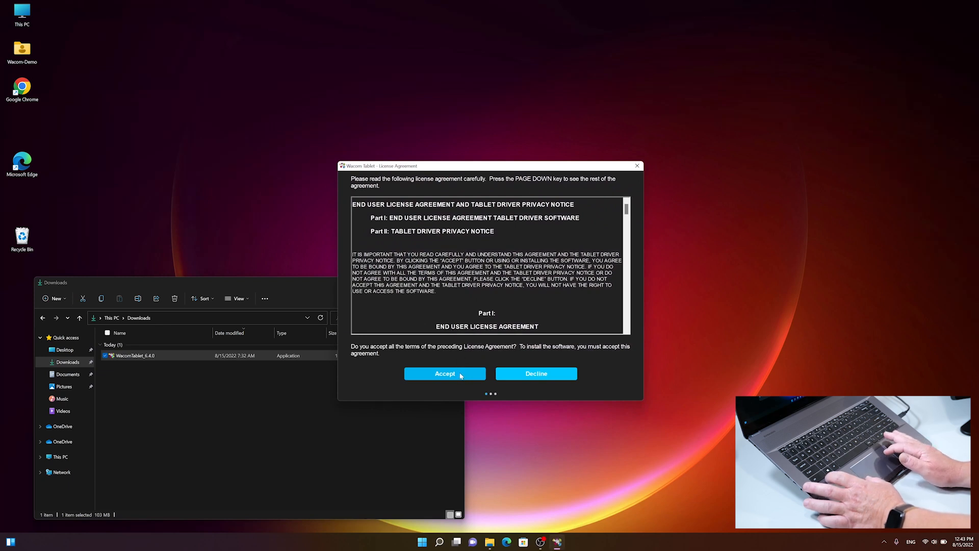
{"action": "left_click", "coordinate": [445, 373]}
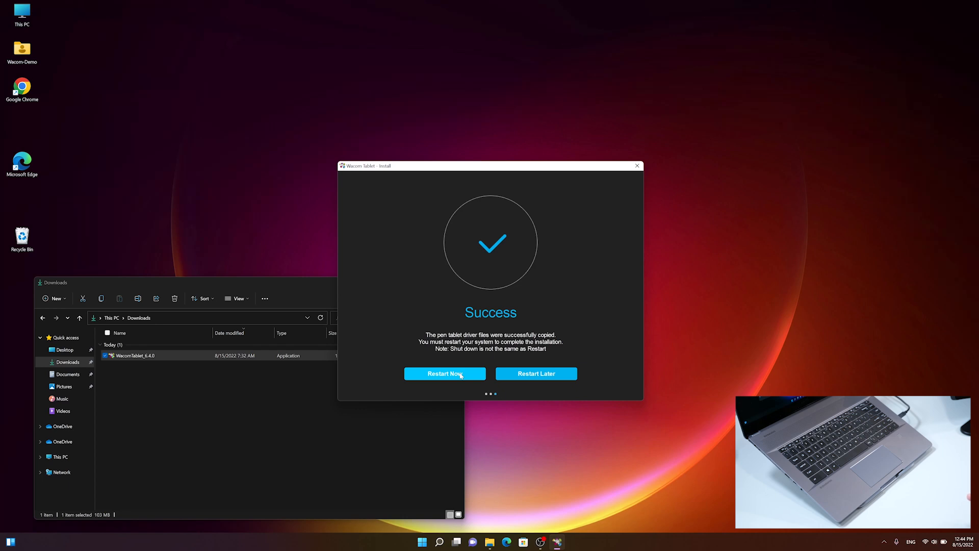
- Restart the computer to complete the Wacom driver installation
{"action": "left_click", "coordinate": [445, 373]}
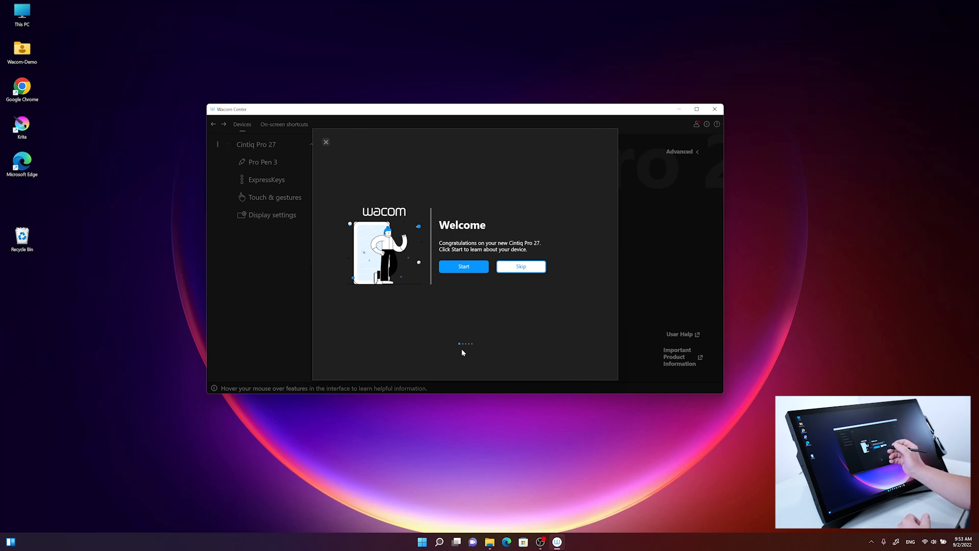
- Start the Cintiq Pro 27 tour and advance past the ExpressKeys and touch control pages
{"action": "left_click", "coordinate": [463, 266]}
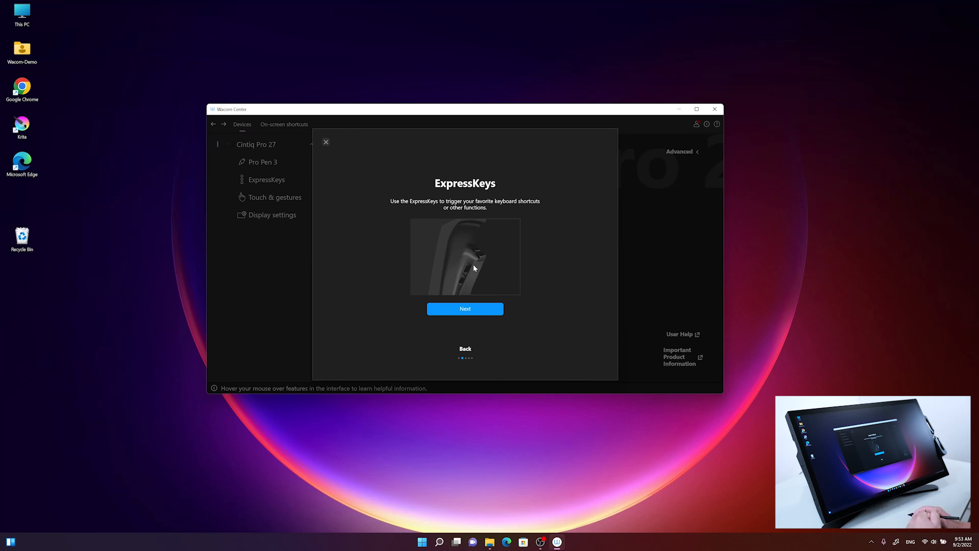
{"action": "left_click", "coordinate": [465, 308]}
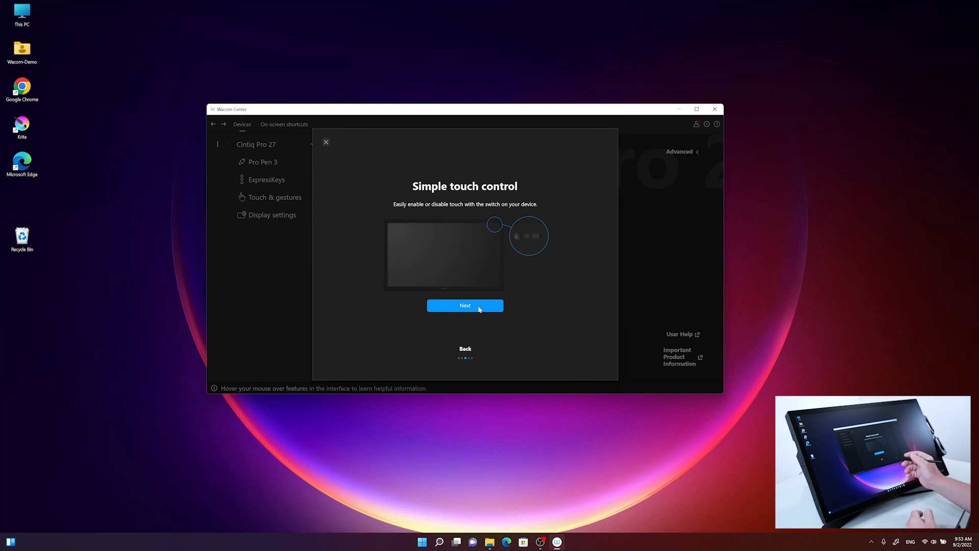
{"action": "left_click", "coordinate": [465, 305]}
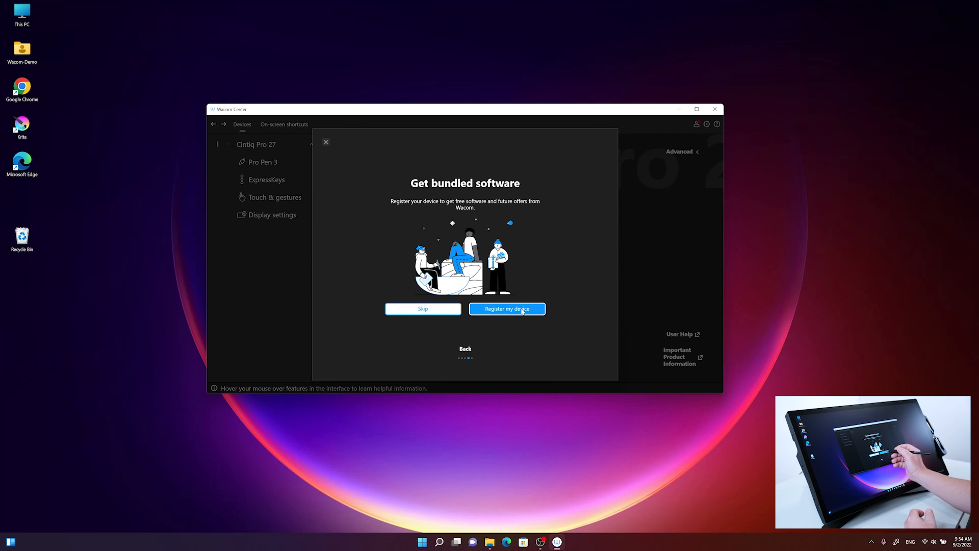
- Register the Cintiq Pro 27 by signing in to a Wacom account
{"action": "left_click", "coordinate": [507, 309]}
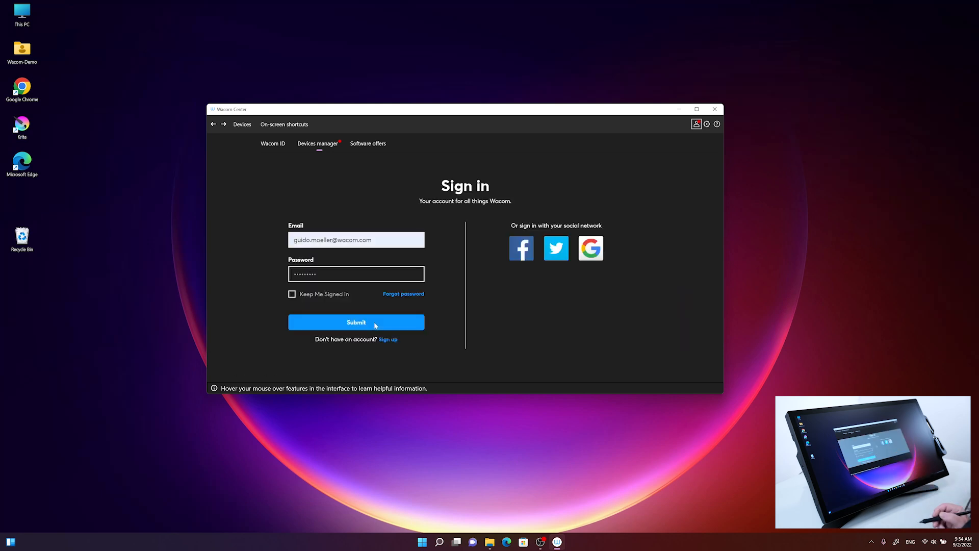
{"action": "left_click", "coordinate": [356, 321]}
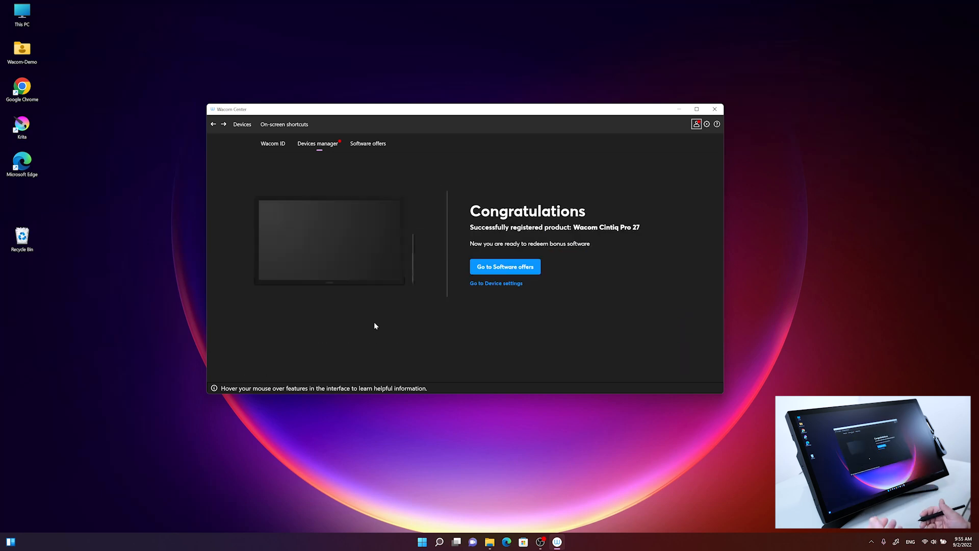